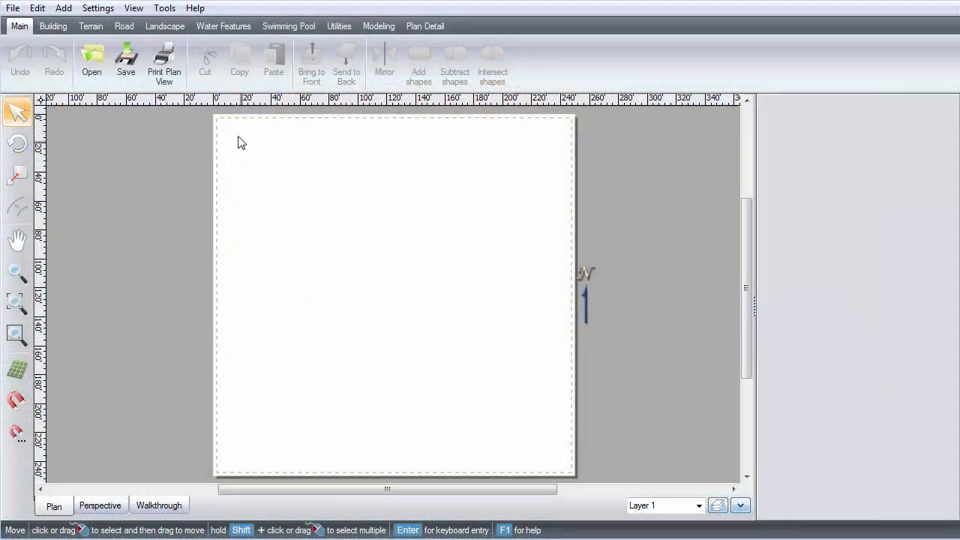
Start the Picture Import Wizard with Overlay chosen as the picture type
click(163, 9)
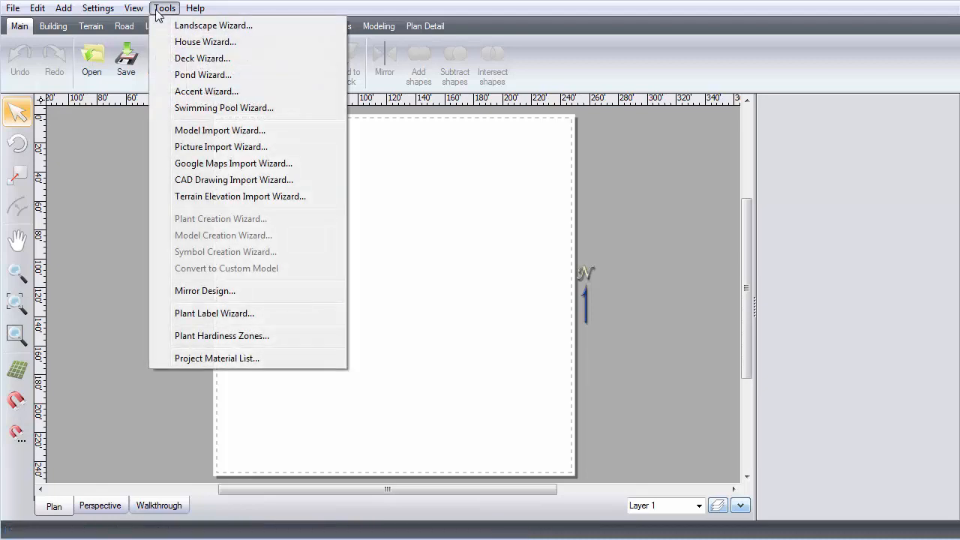
click(220, 146)
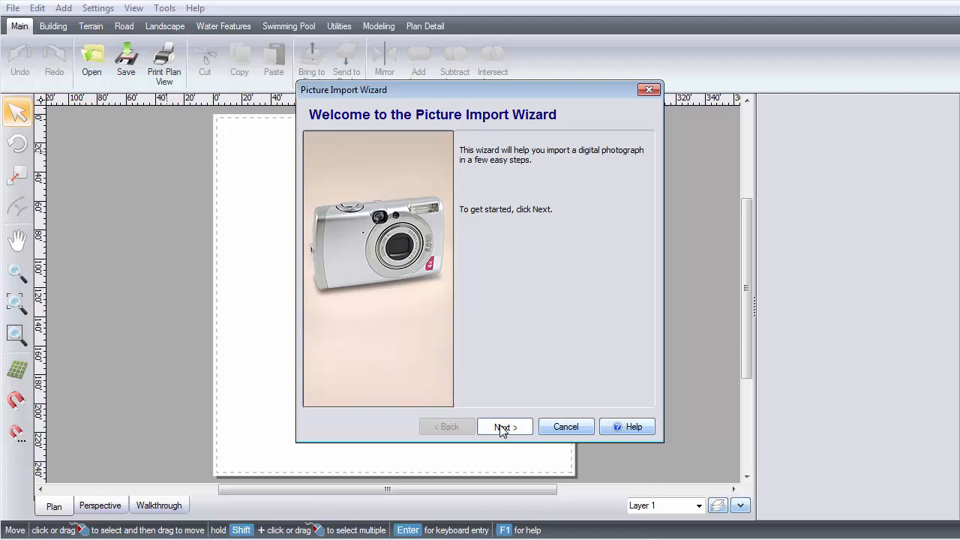
click(503, 426)
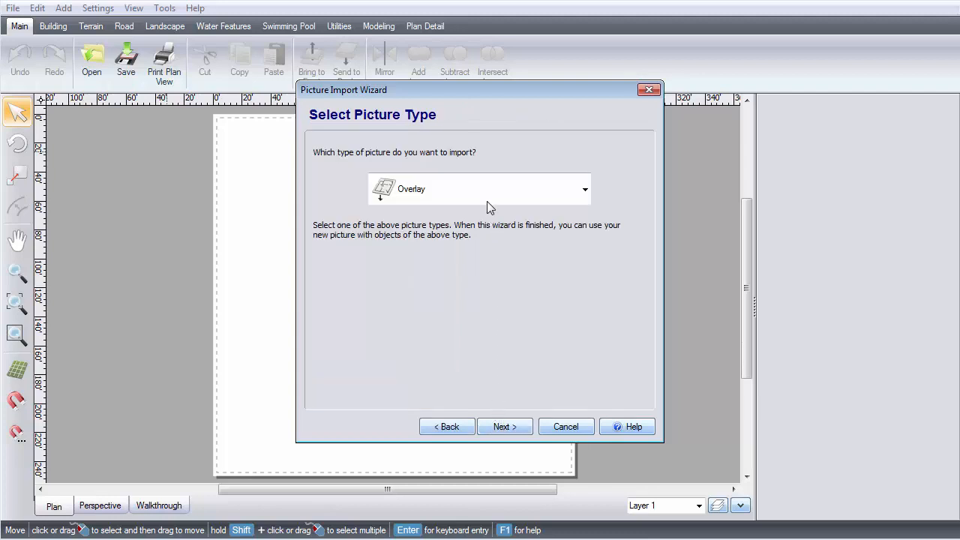
click(584, 189)
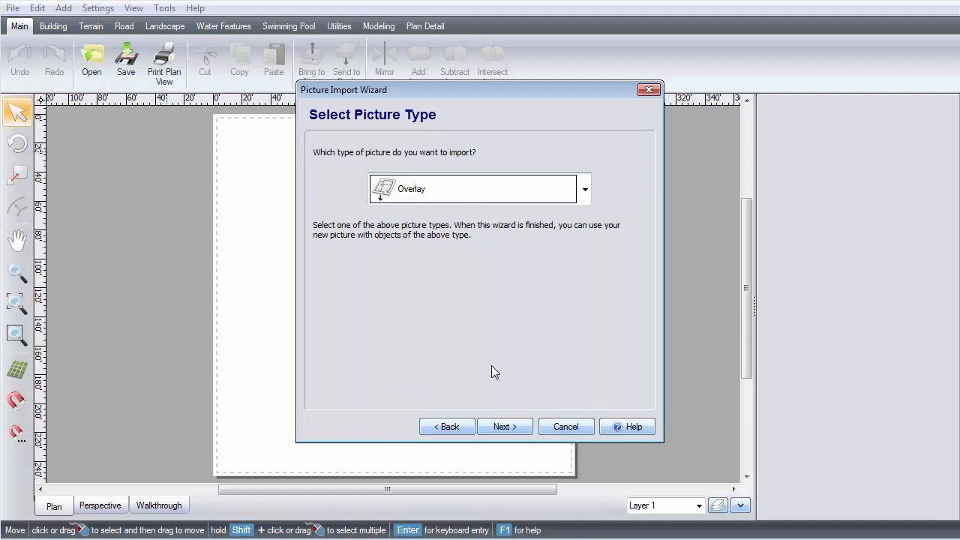
click(504, 426)
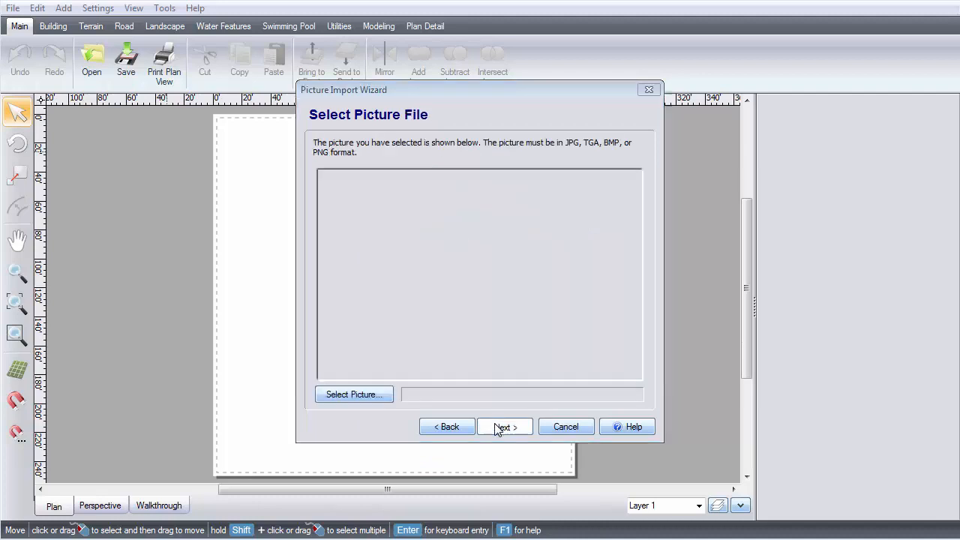
Import the My Floorplan picture, keeping its default name, and finish the wizard
click(354, 394)
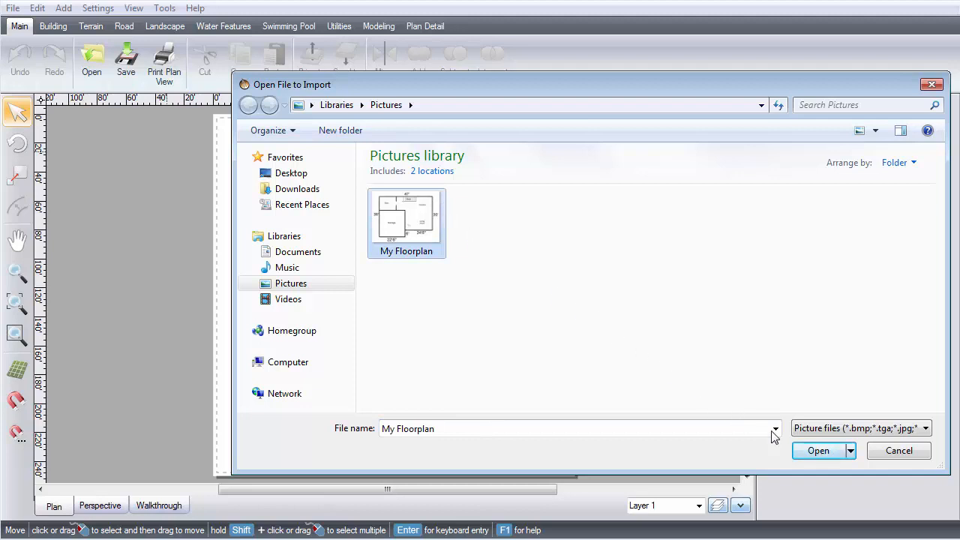
click(818, 450)
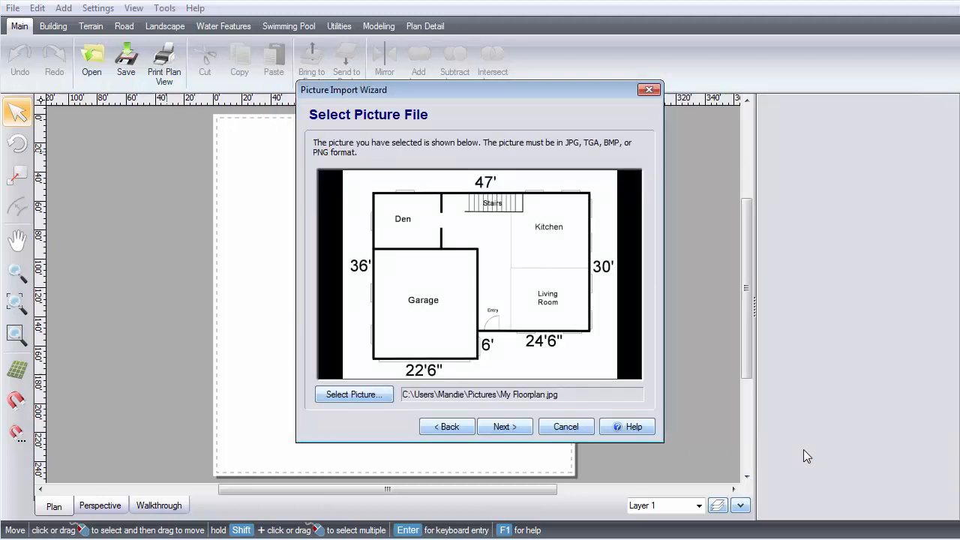
click(504, 426)
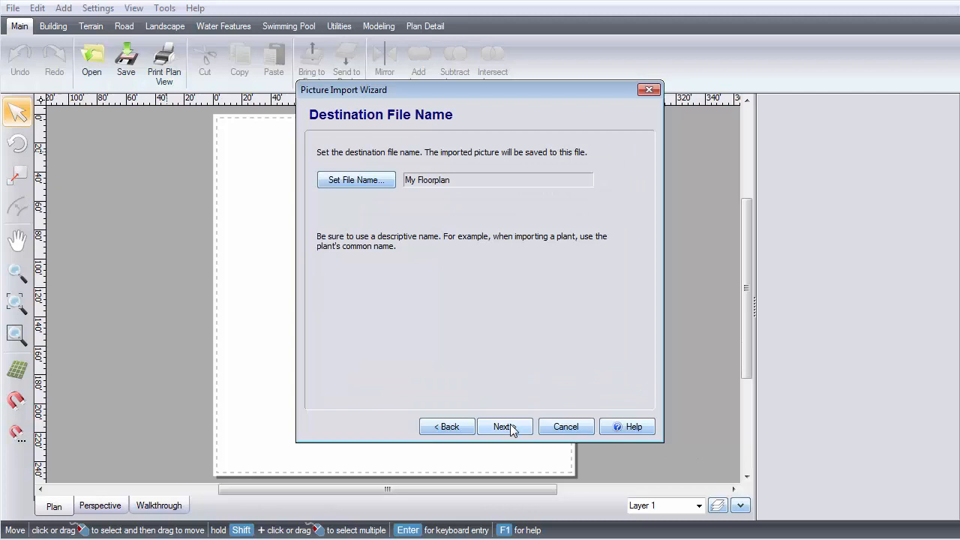
mouse_move(413, 222)
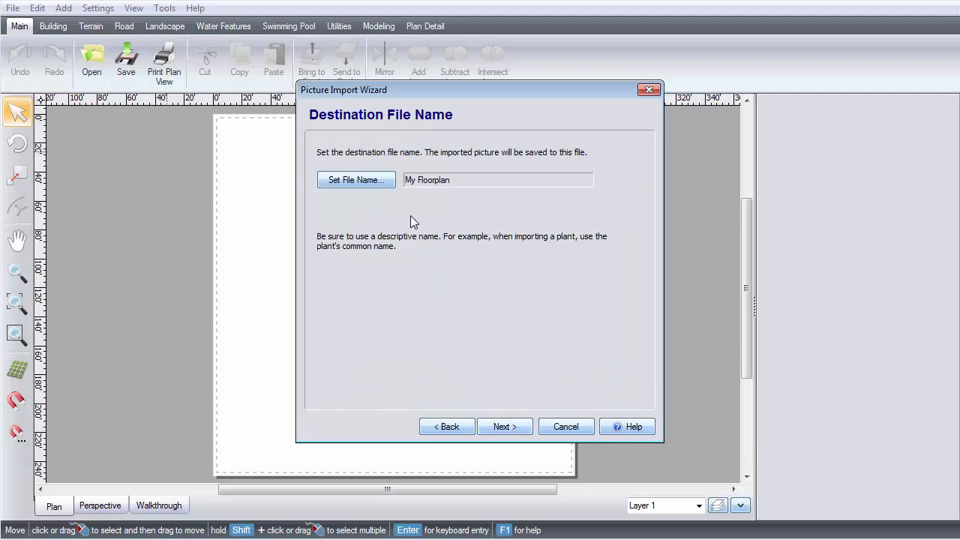
mouse_move(466, 316)
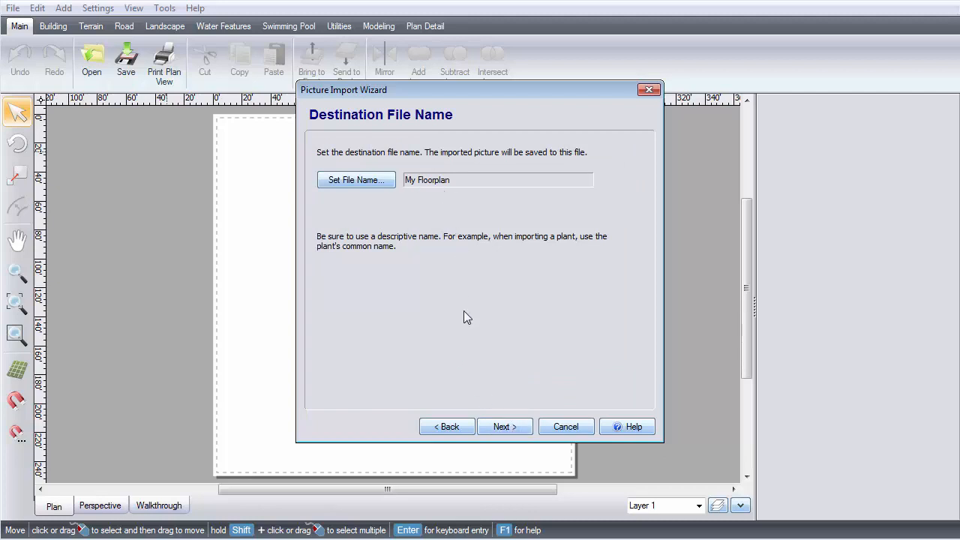
click(504, 426)
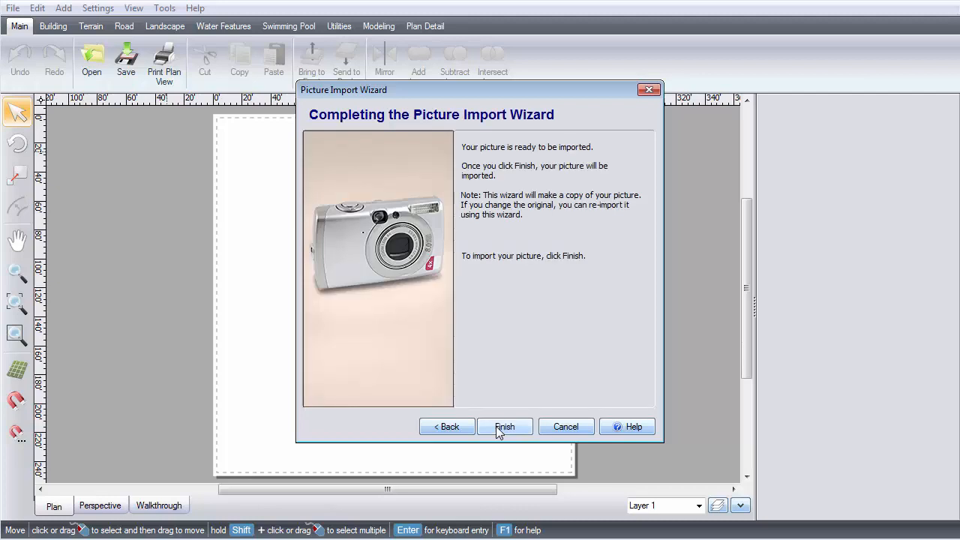
click(504, 426)
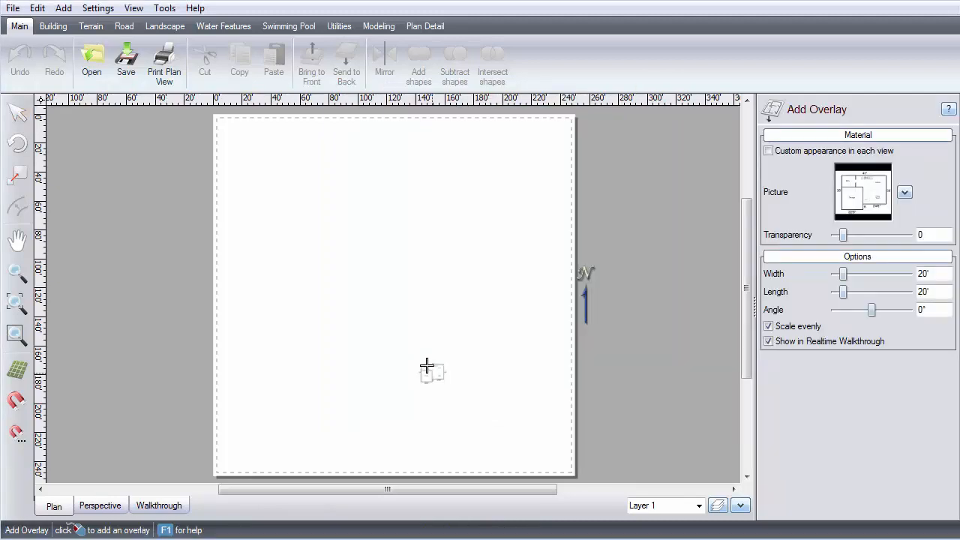
Place the floorplan overlay on the plan at 35' by 26'-9"
click(427, 371)
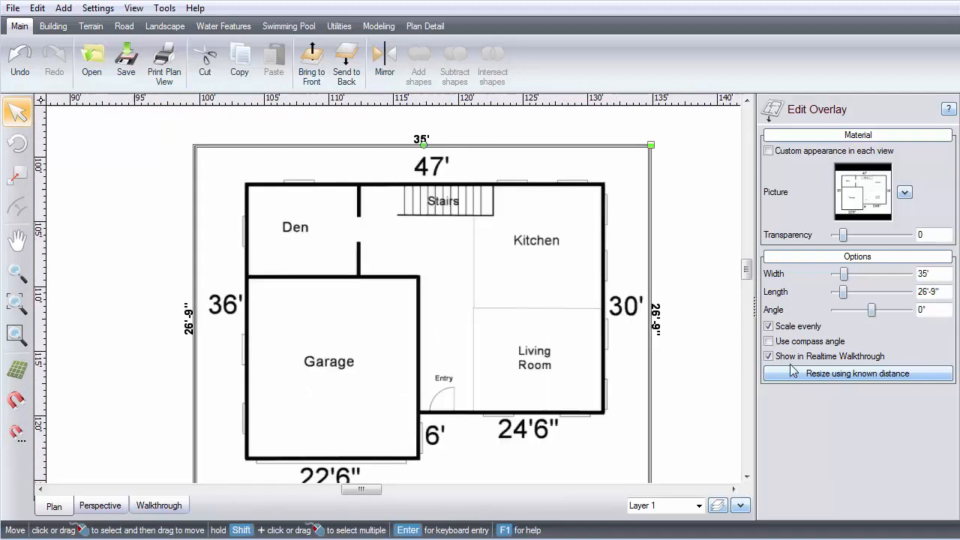
Resize the overlay by marking both top-wall ends and entering a 47-foot distance
click(856, 373)
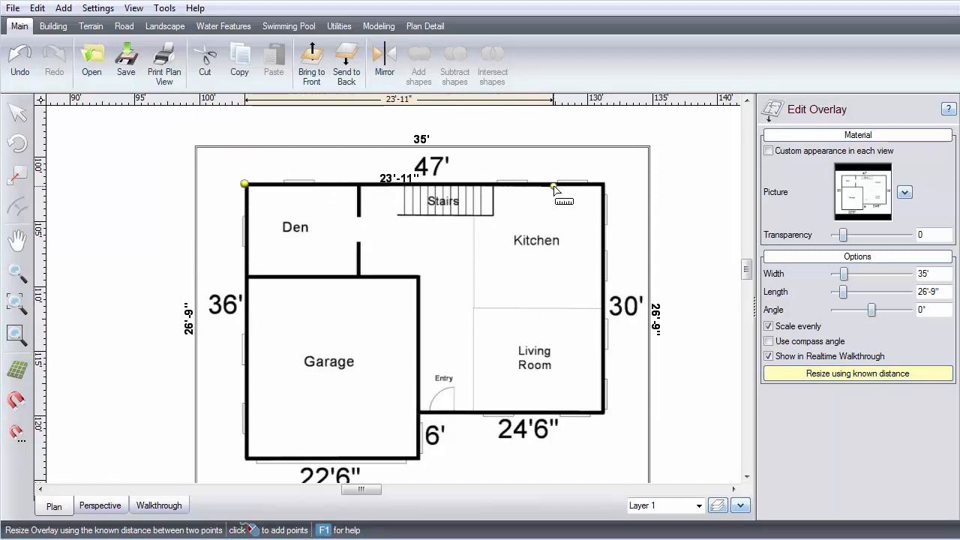
click(289, 187)
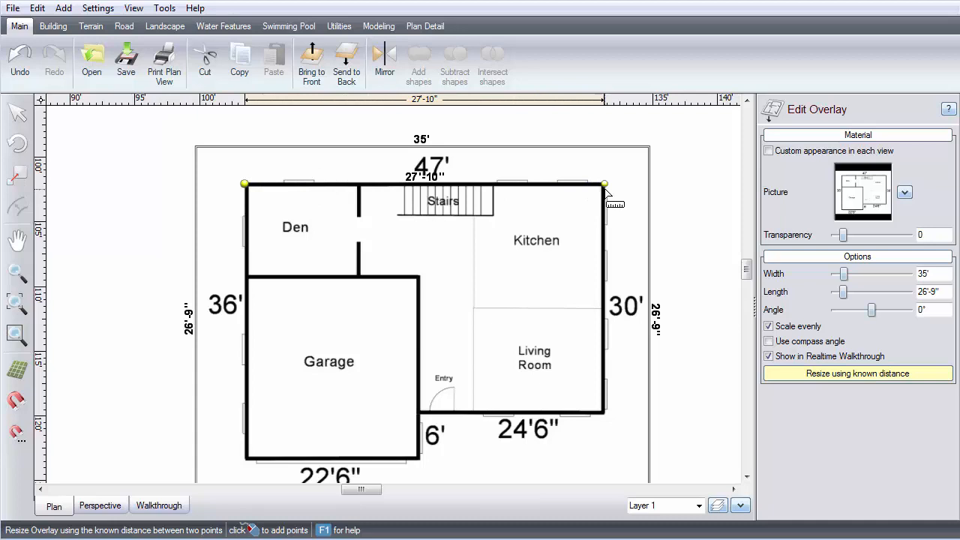
click(604, 184)
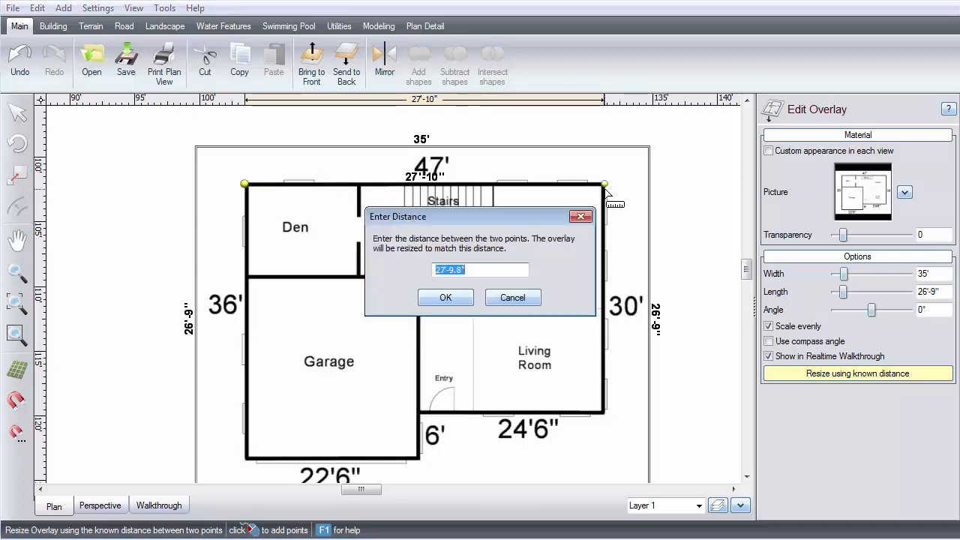
text(47)
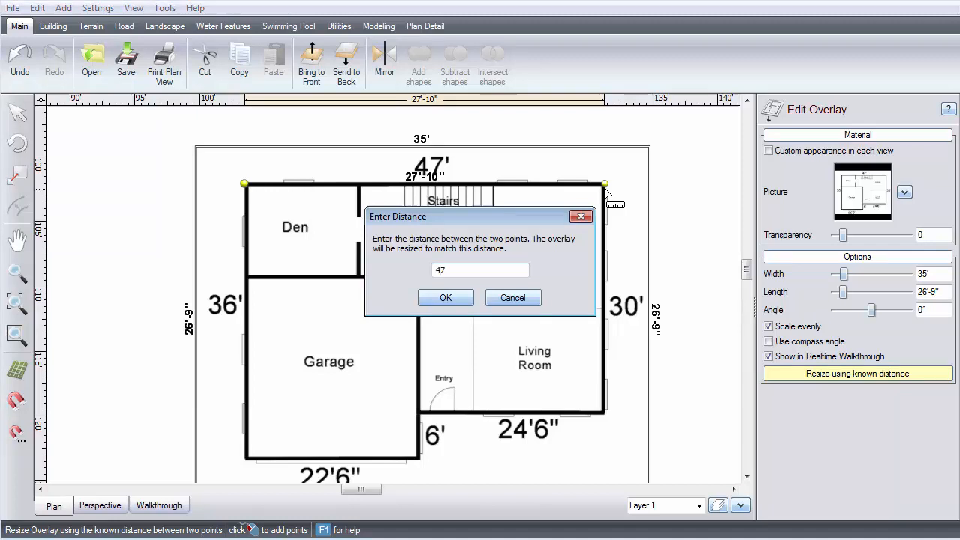
click(445, 297)
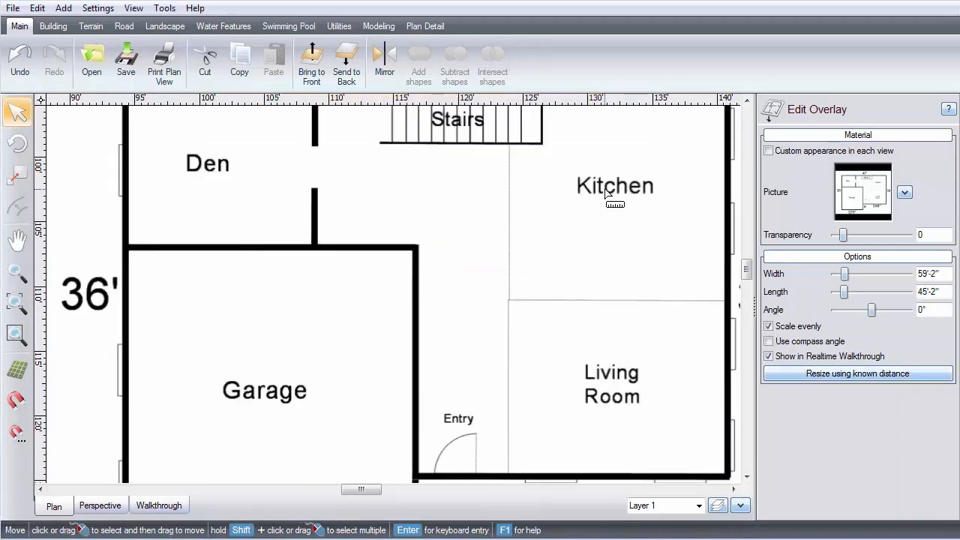